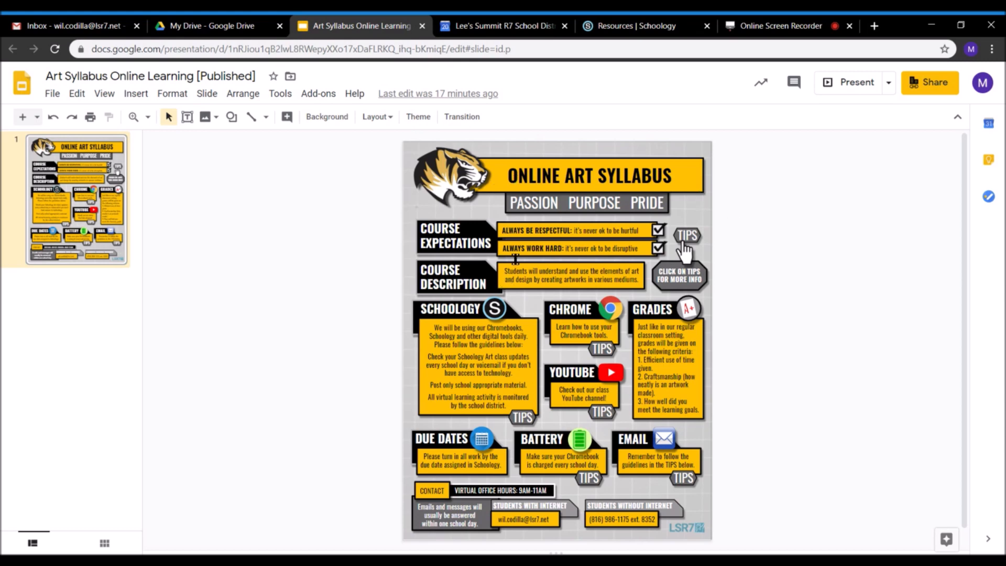
# View the existing Syllabus 2 resource in 7th Grade Art, then return to the Resources folder.
pyautogui.click(645, 25)
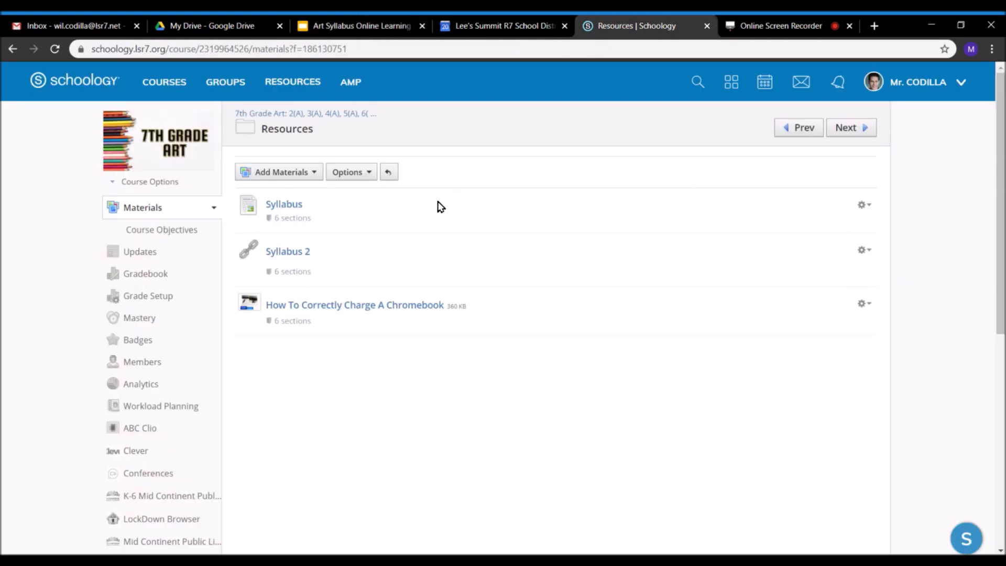
pyautogui.click(287, 251)
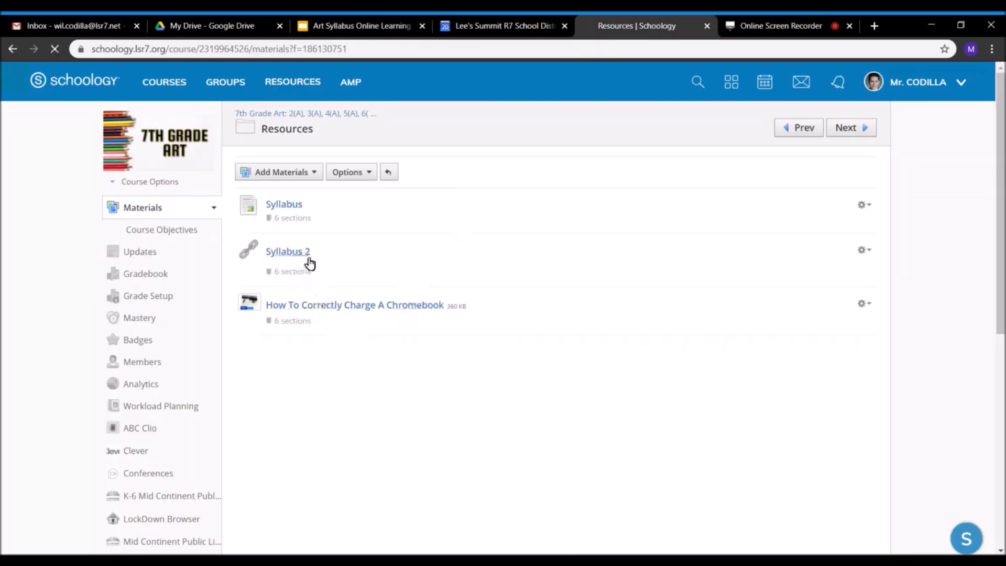
pyautogui.click(287, 250)
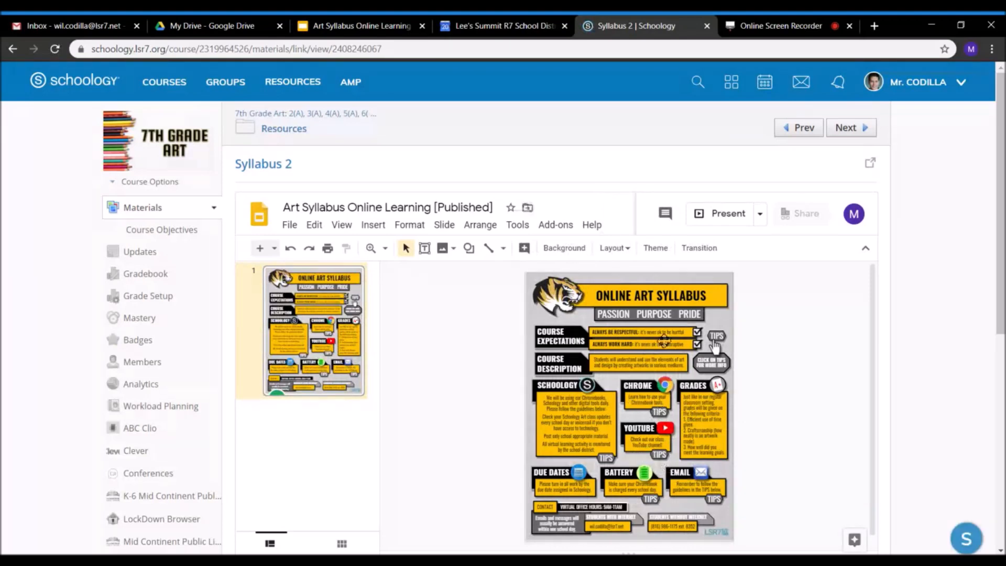
pyautogui.moveTo(491, 316)
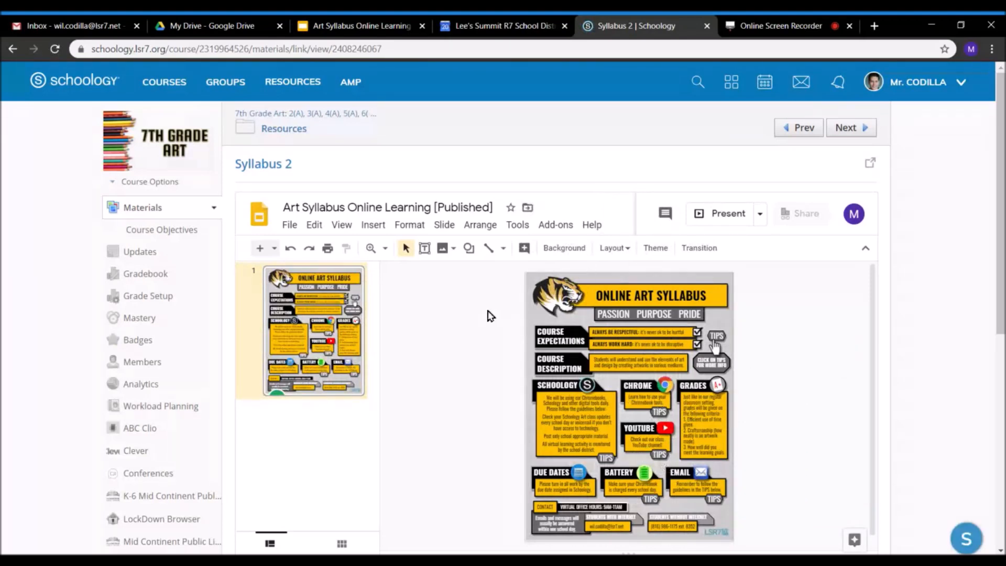
pyautogui.click(284, 127)
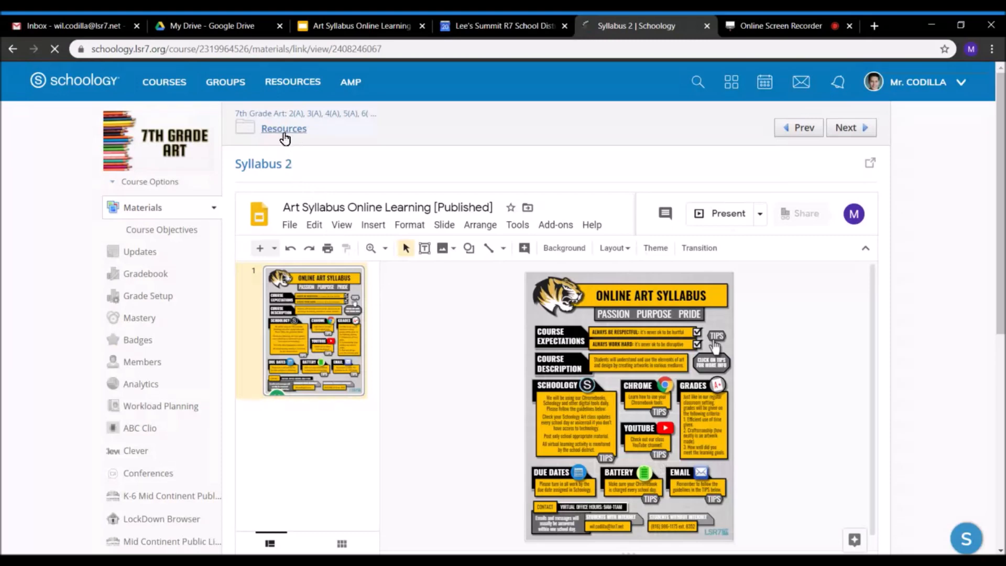
pyautogui.click(284, 128)
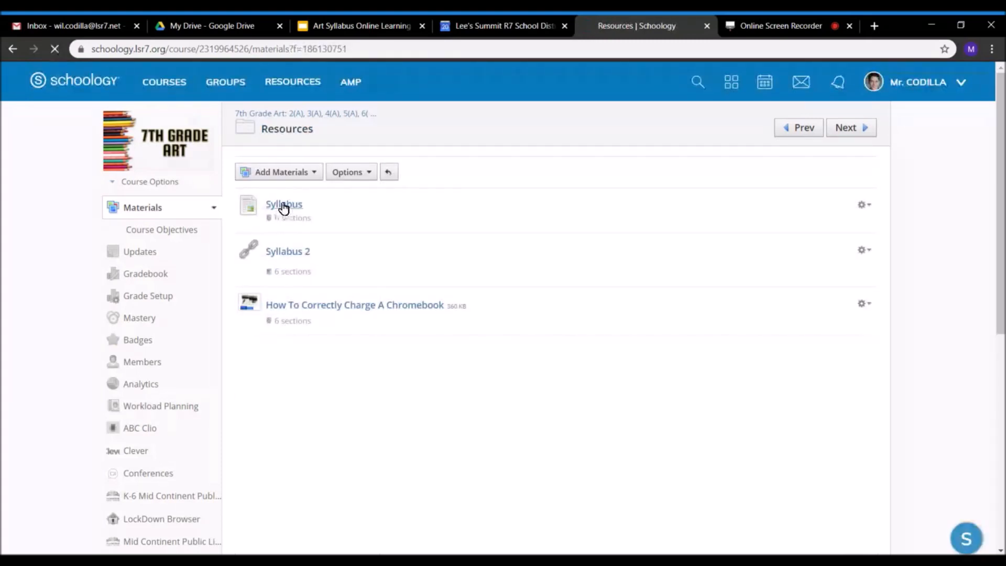
pyautogui.click(283, 204)
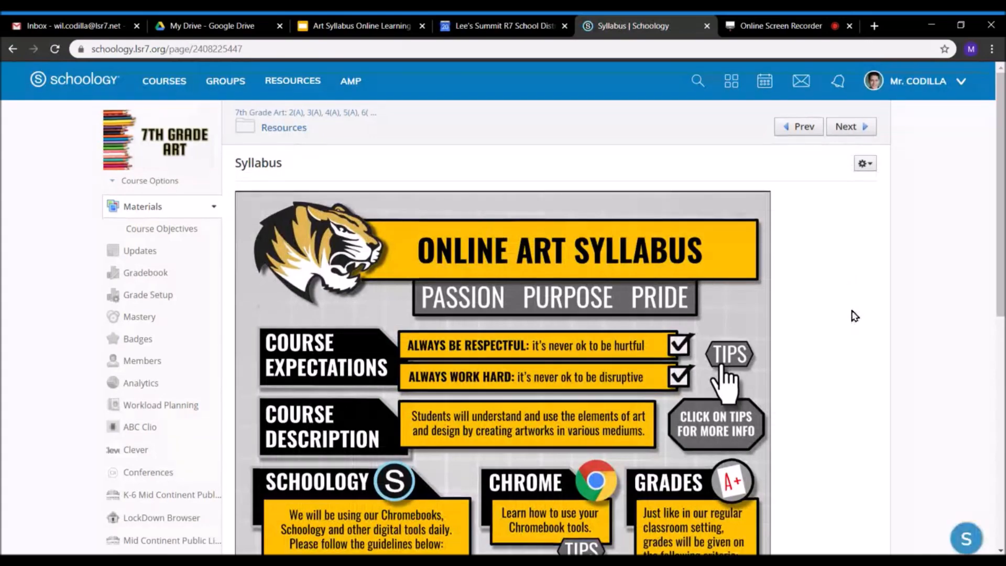
pyautogui.scroll(-3)
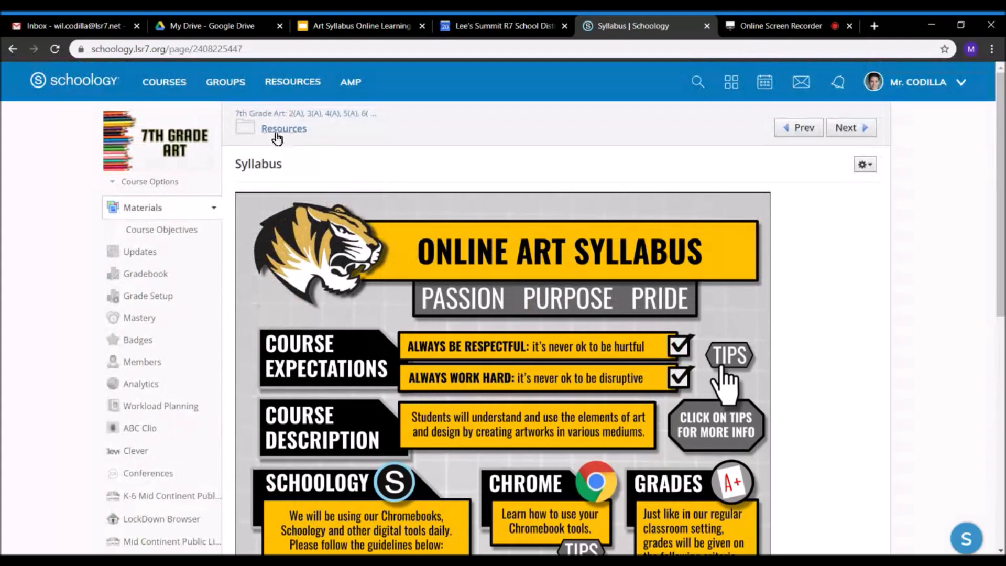
pyautogui.click(283, 127)
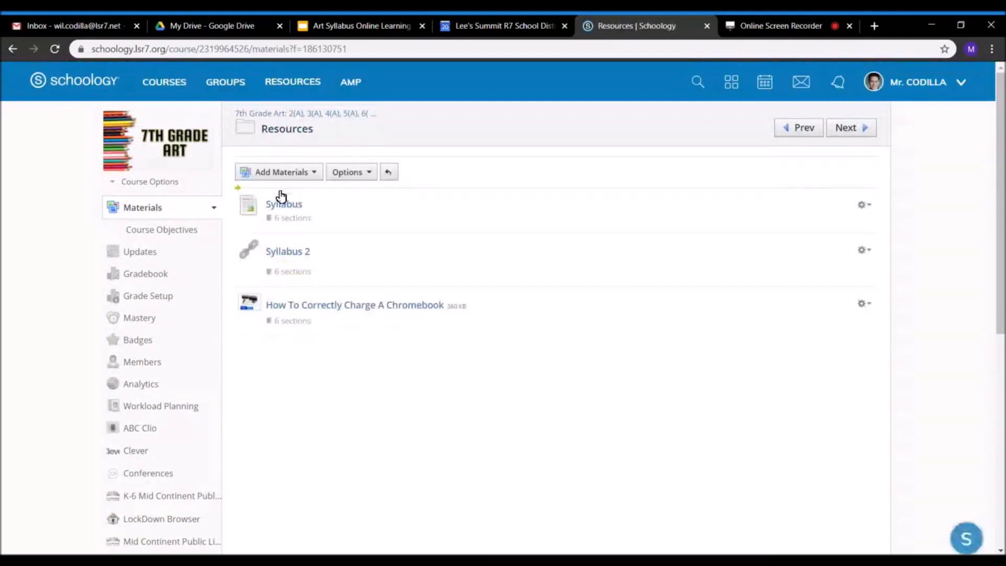
# Begin adding new material to the Resources folder via Add Materials.
pyautogui.click(281, 171)
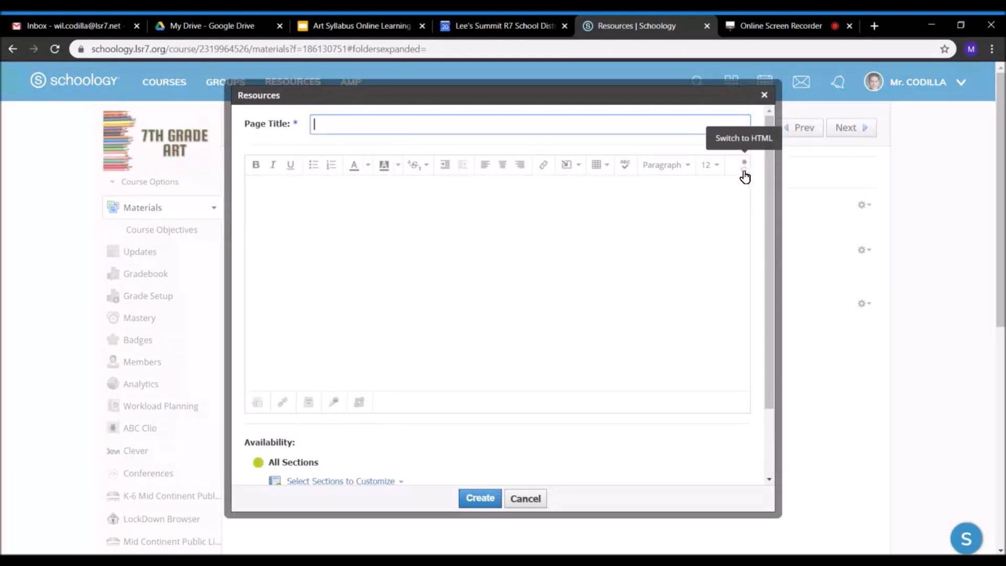
pyautogui.moveTo(738, 184)
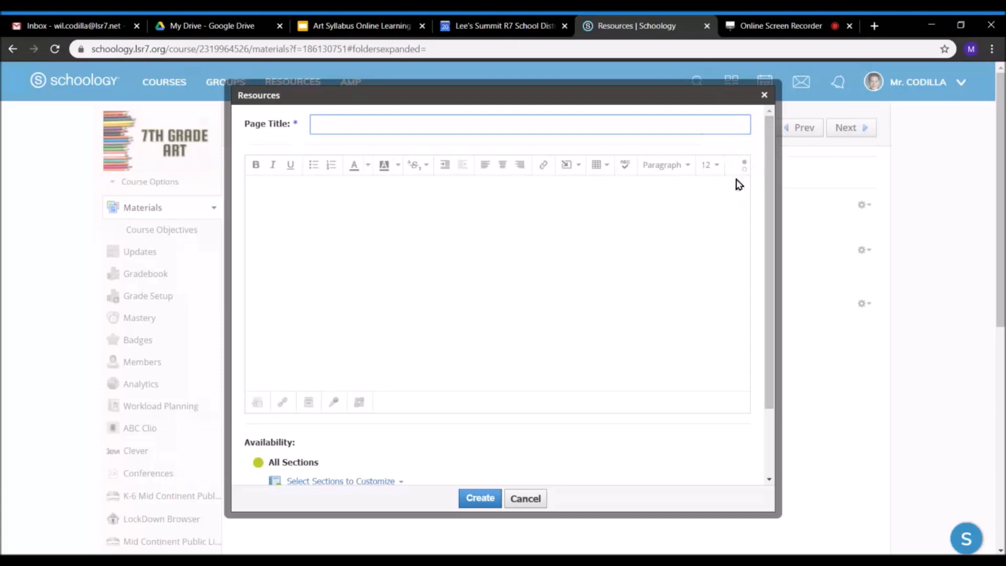
pyautogui.moveTo(744, 165)
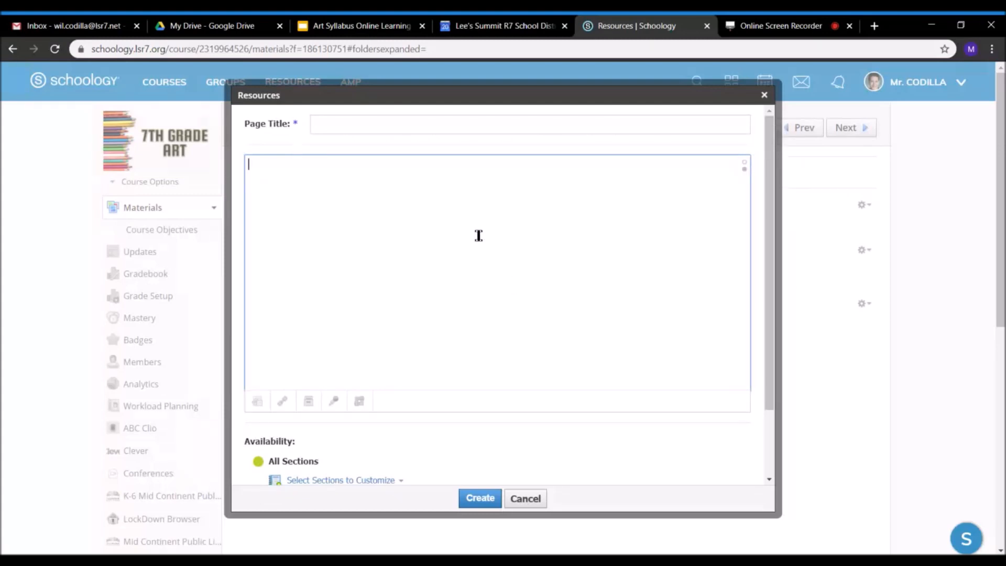
# Copy the iframe embed code from the art syllabus presentation's Publish to the web Embed settings.
pyautogui.click(360, 25)
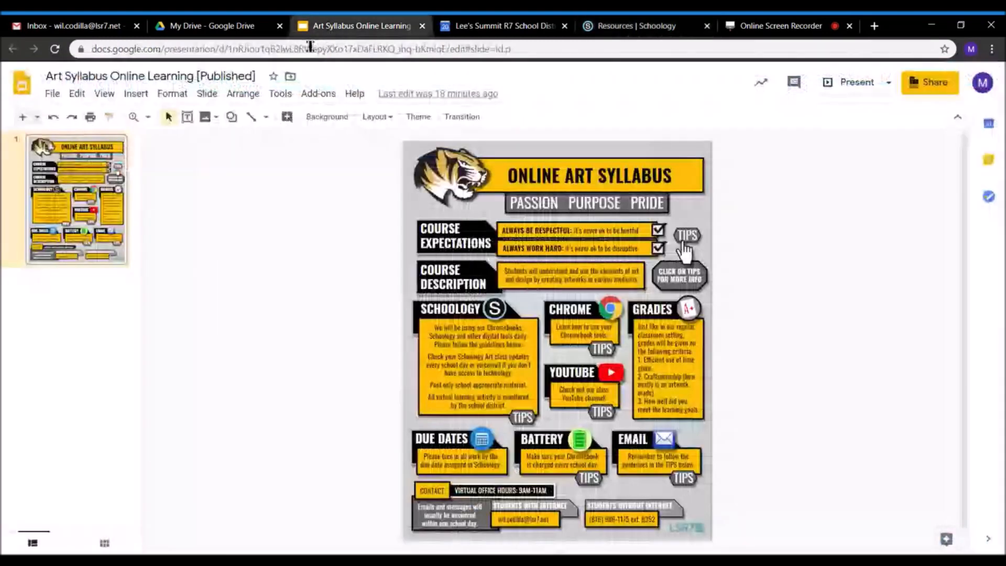
pyautogui.moveTo(338, 276)
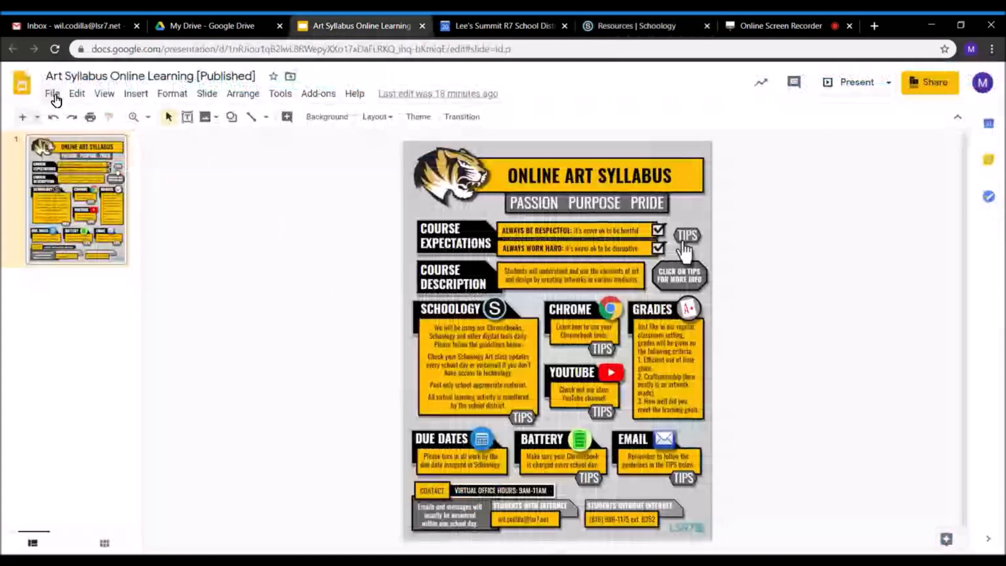
pyautogui.click(53, 94)
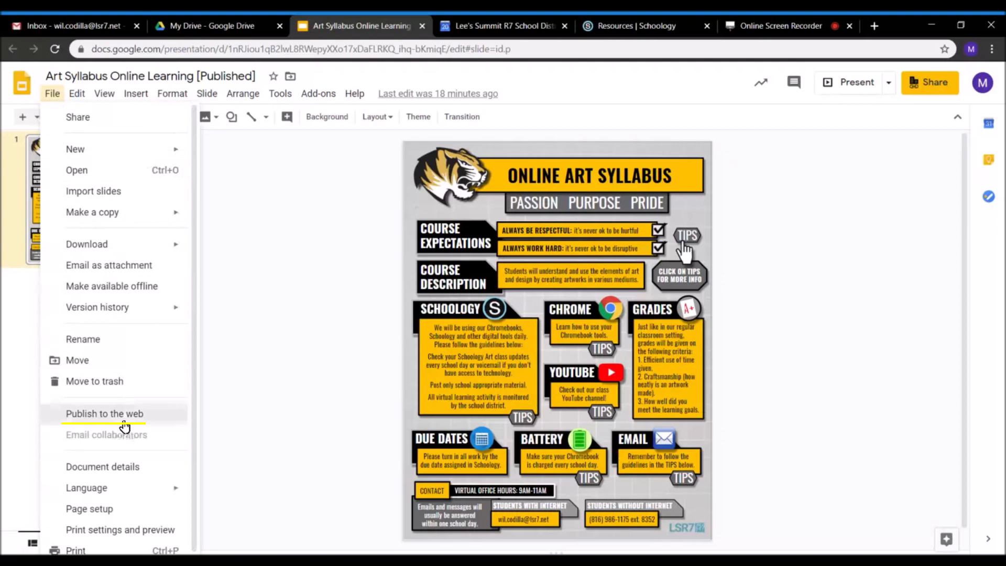
pyautogui.click(104, 413)
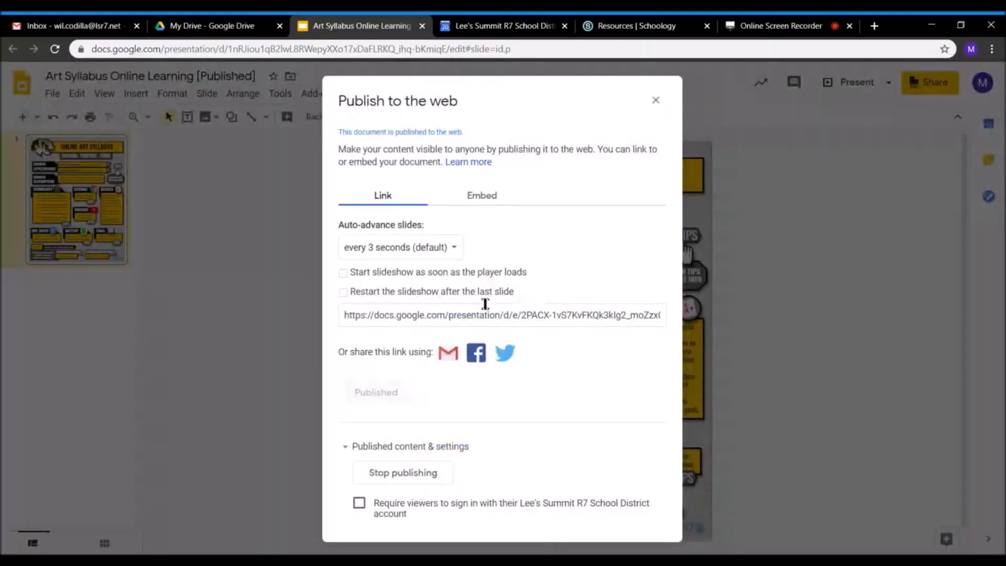
pyautogui.click(482, 196)
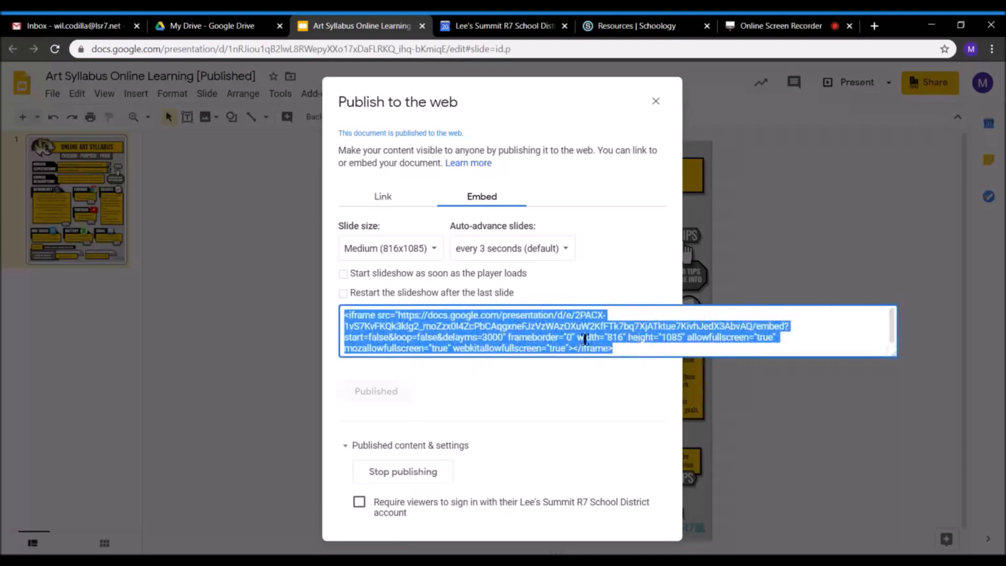
pyautogui.press('ctrl+c')
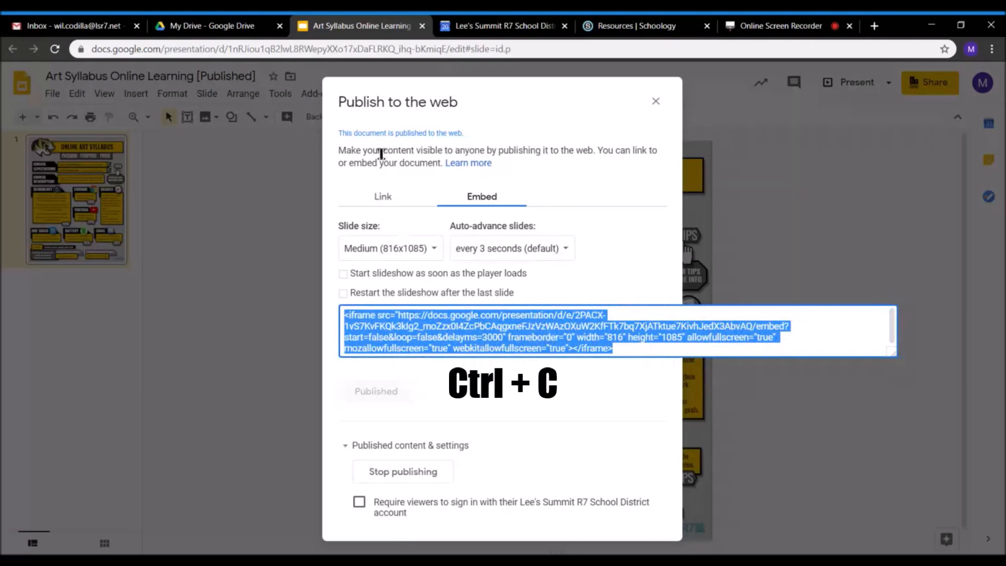
# Create a Resources page titled 's2' with the syllabus iframe code pasted as its body.
pyautogui.click(636, 25)
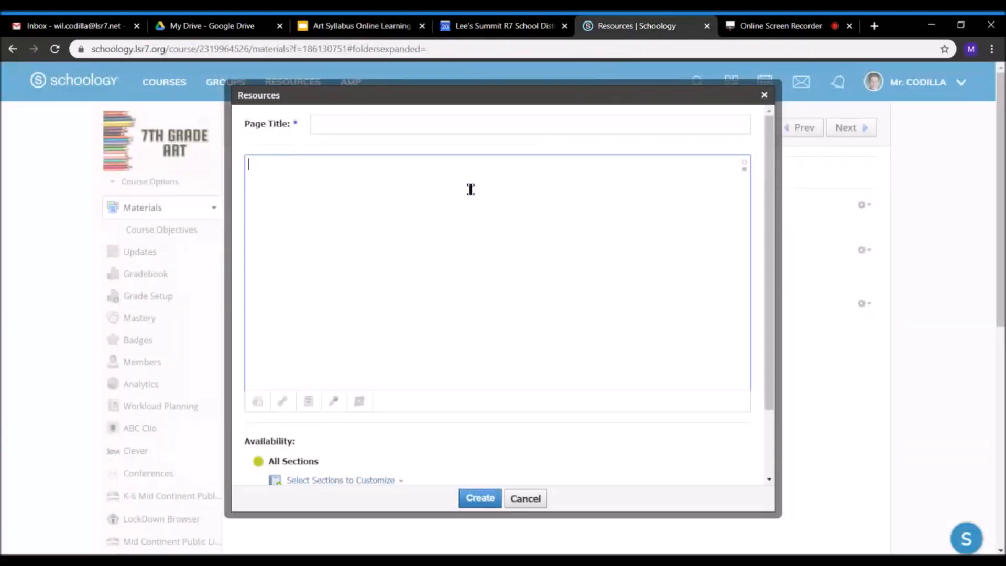
pyautogui.press('ctrl+v')
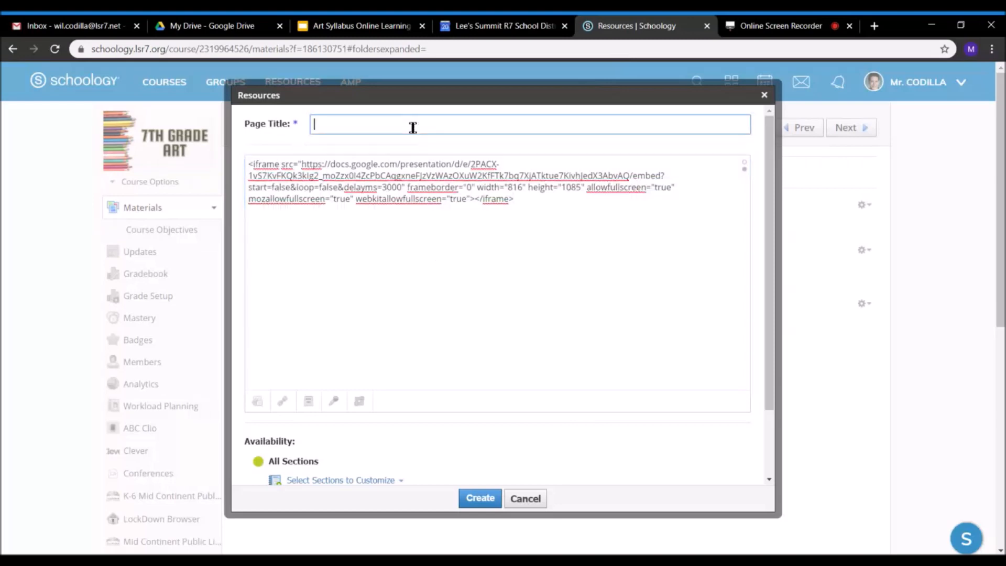
pyautogui.write('s2')
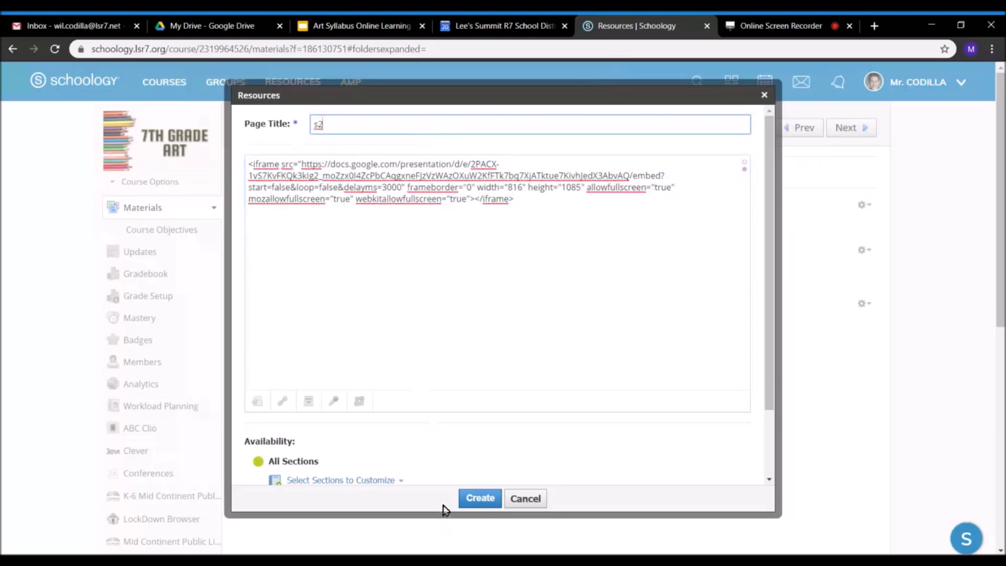
pyautogui.click(480, 498)
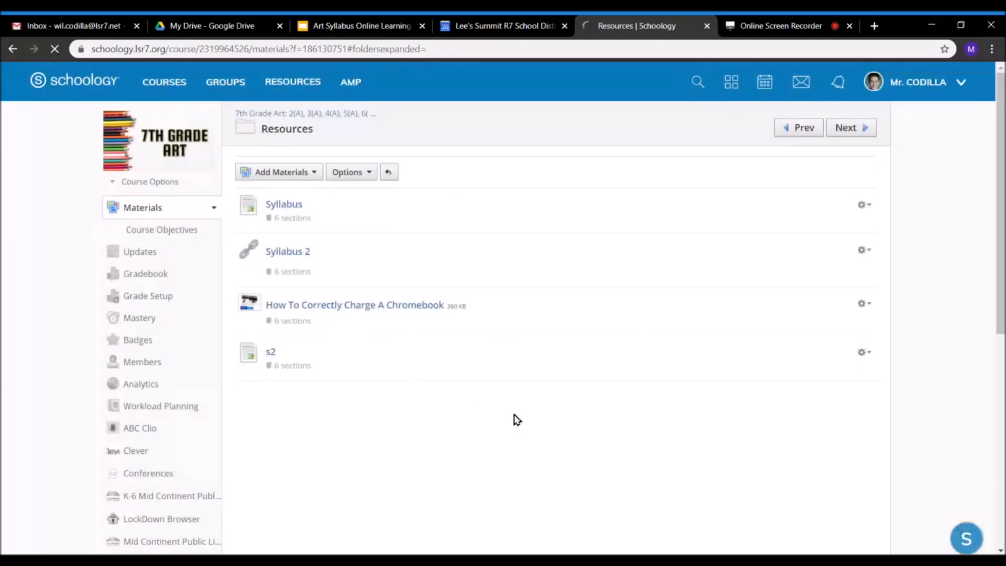
# View the s2 page's embedded Online Art Syllabus down to its due dates, battery and email sections.
pyautogui.click(270, 353)
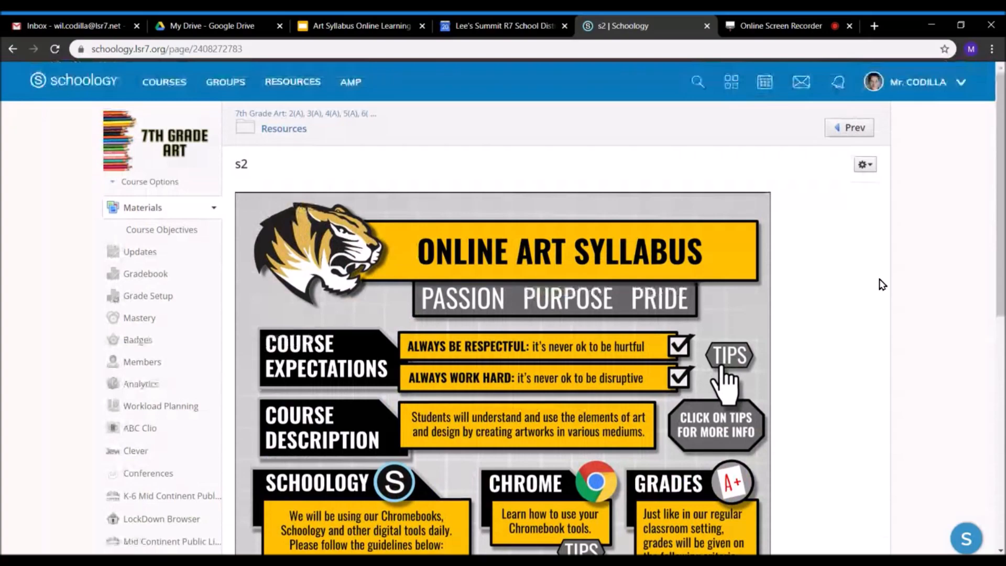
pyautogui.scroll(-3)
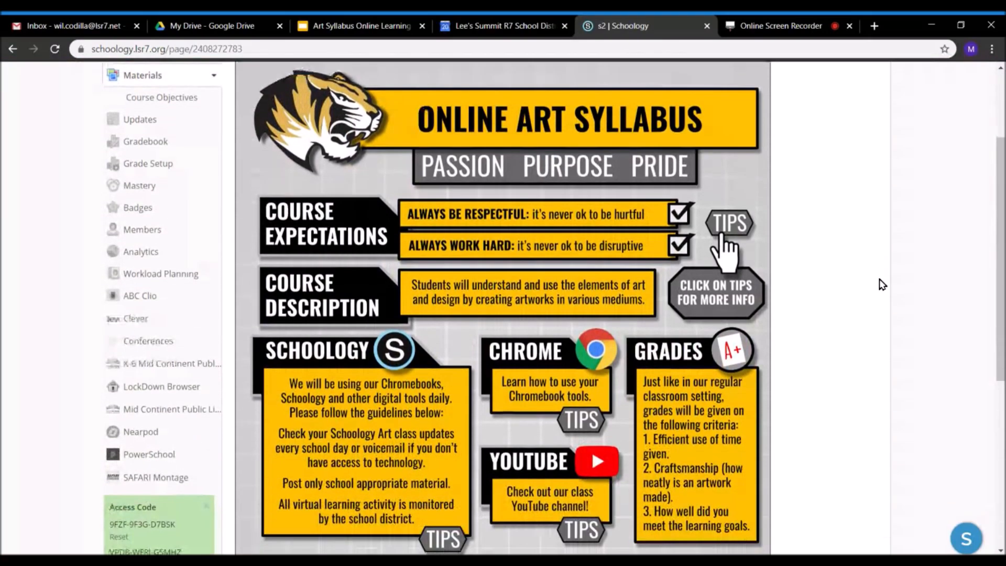
pyautogui.scroll(-3)
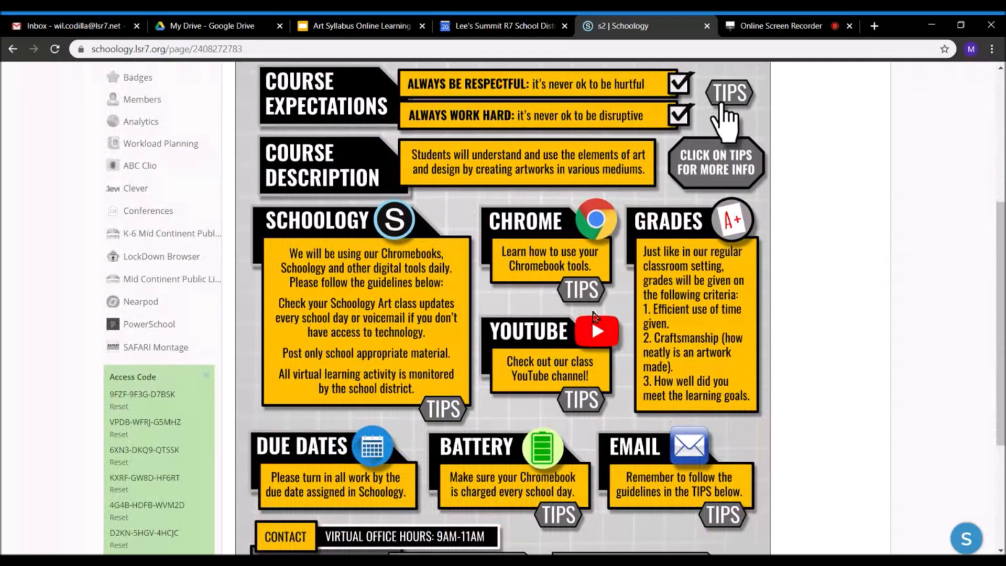